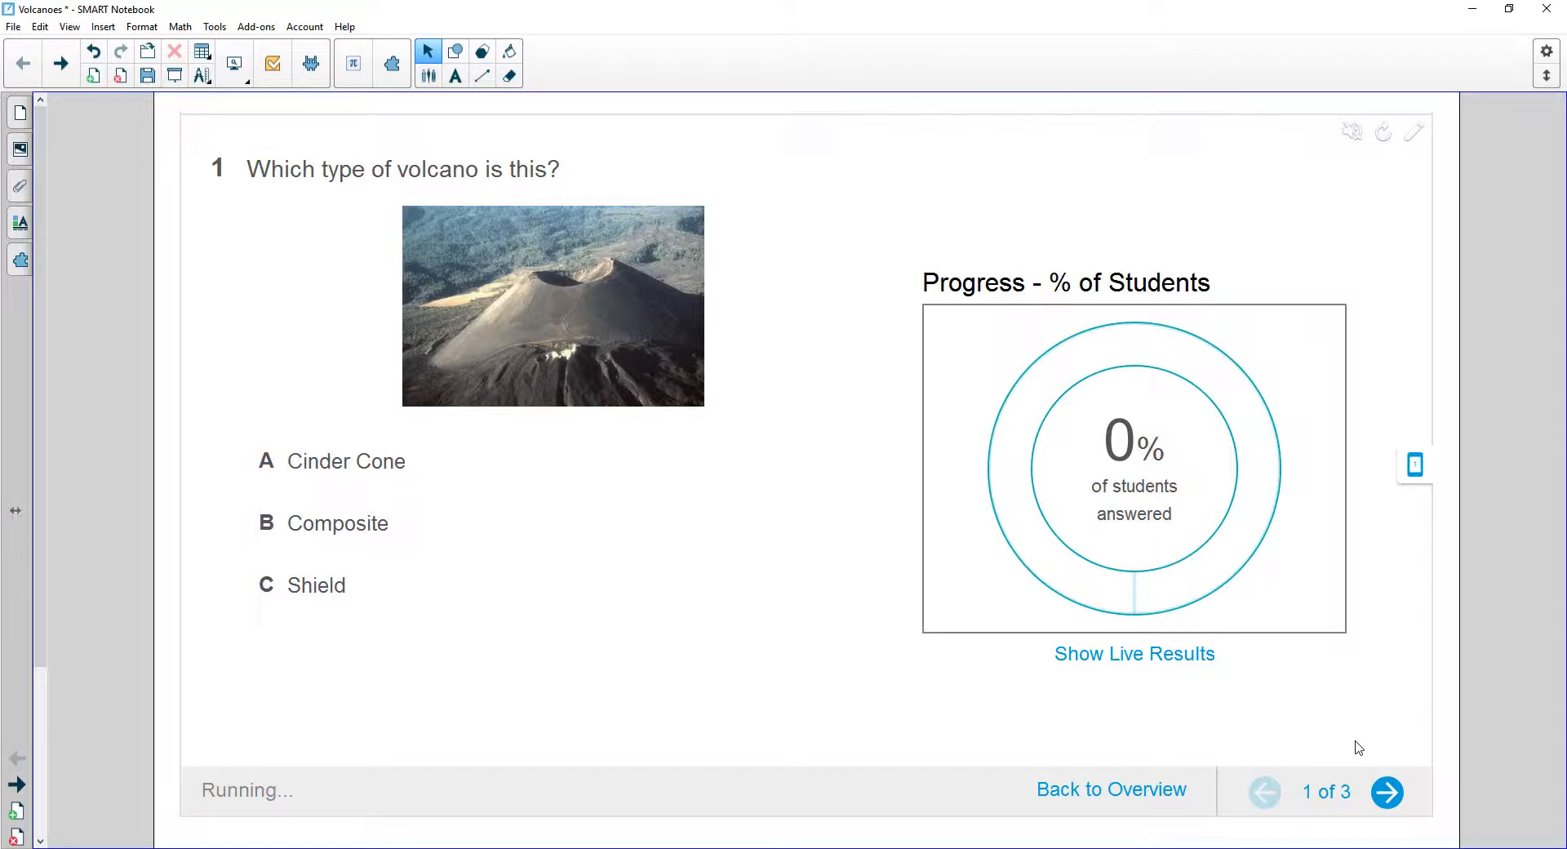
mouse_move(1259, 700)
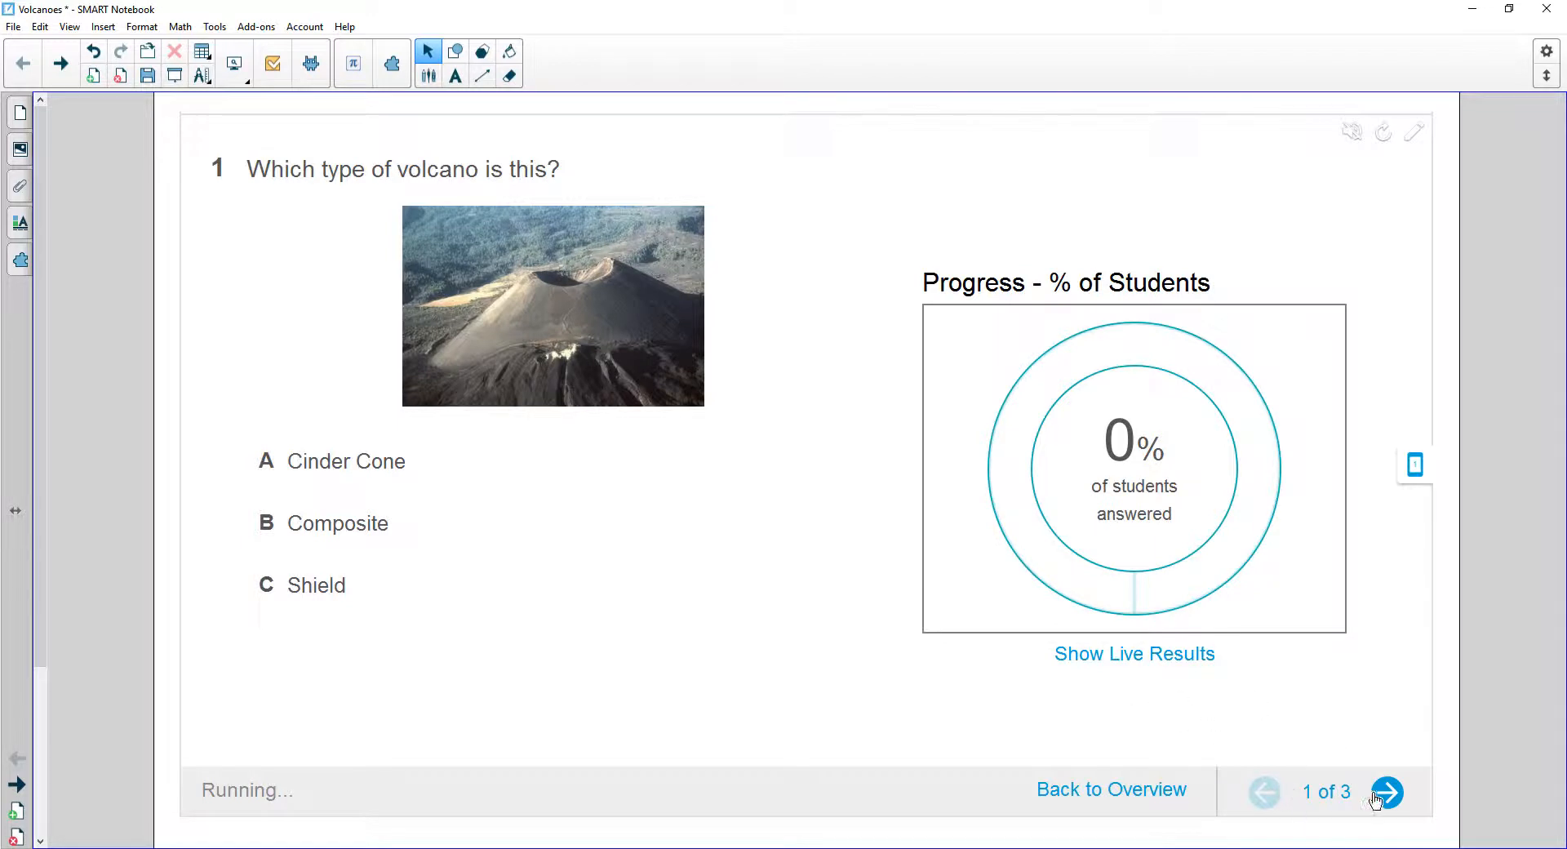
Step: Advance the running volcano quiz from question 1 to the third, still unanswered question
left_click(1387, 792)
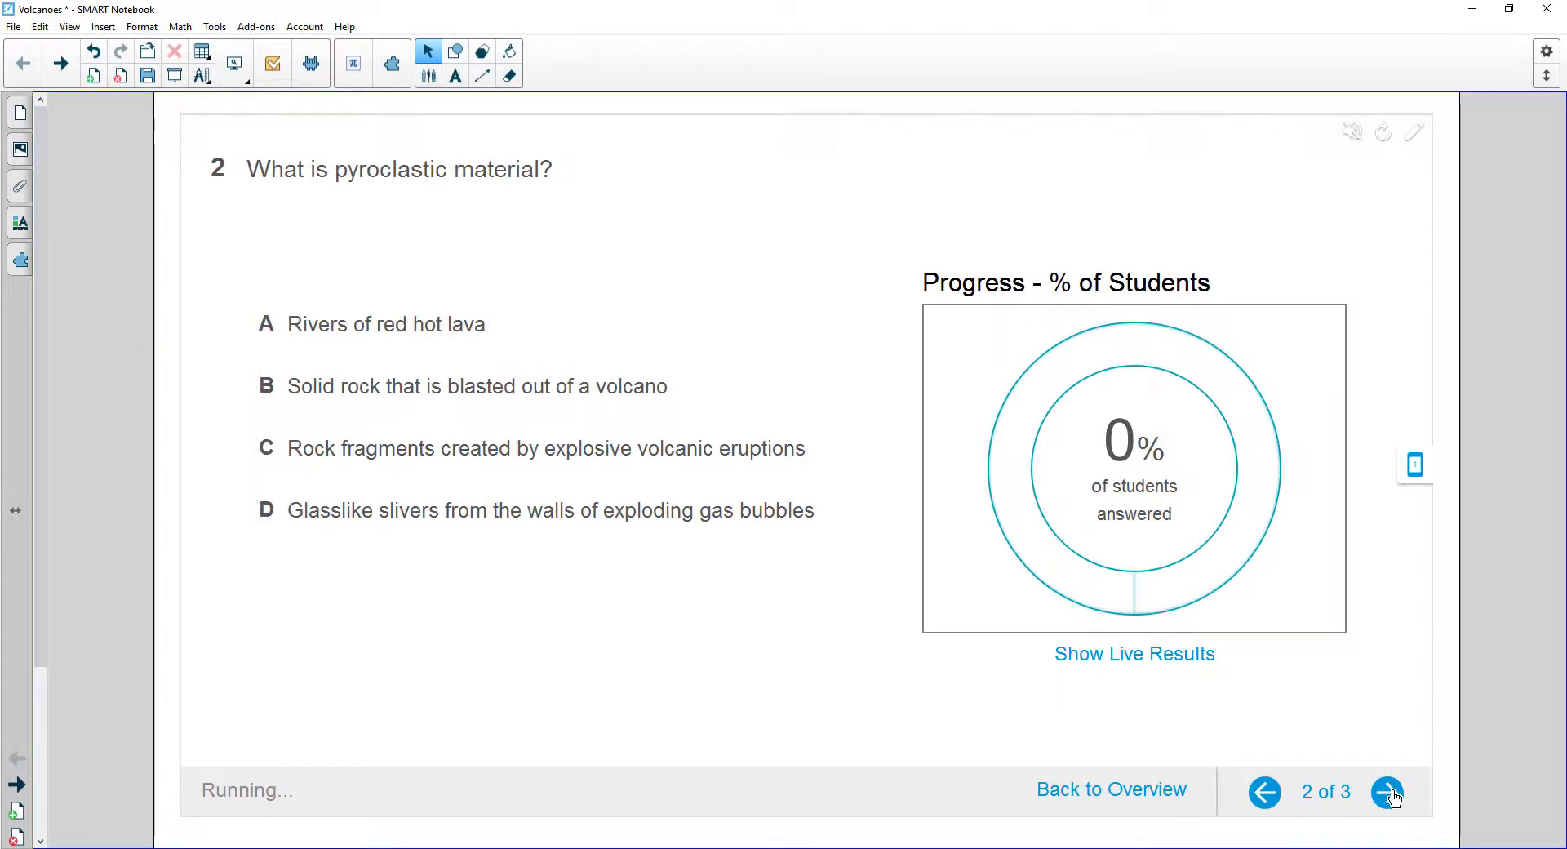
left_click(1387, 792)
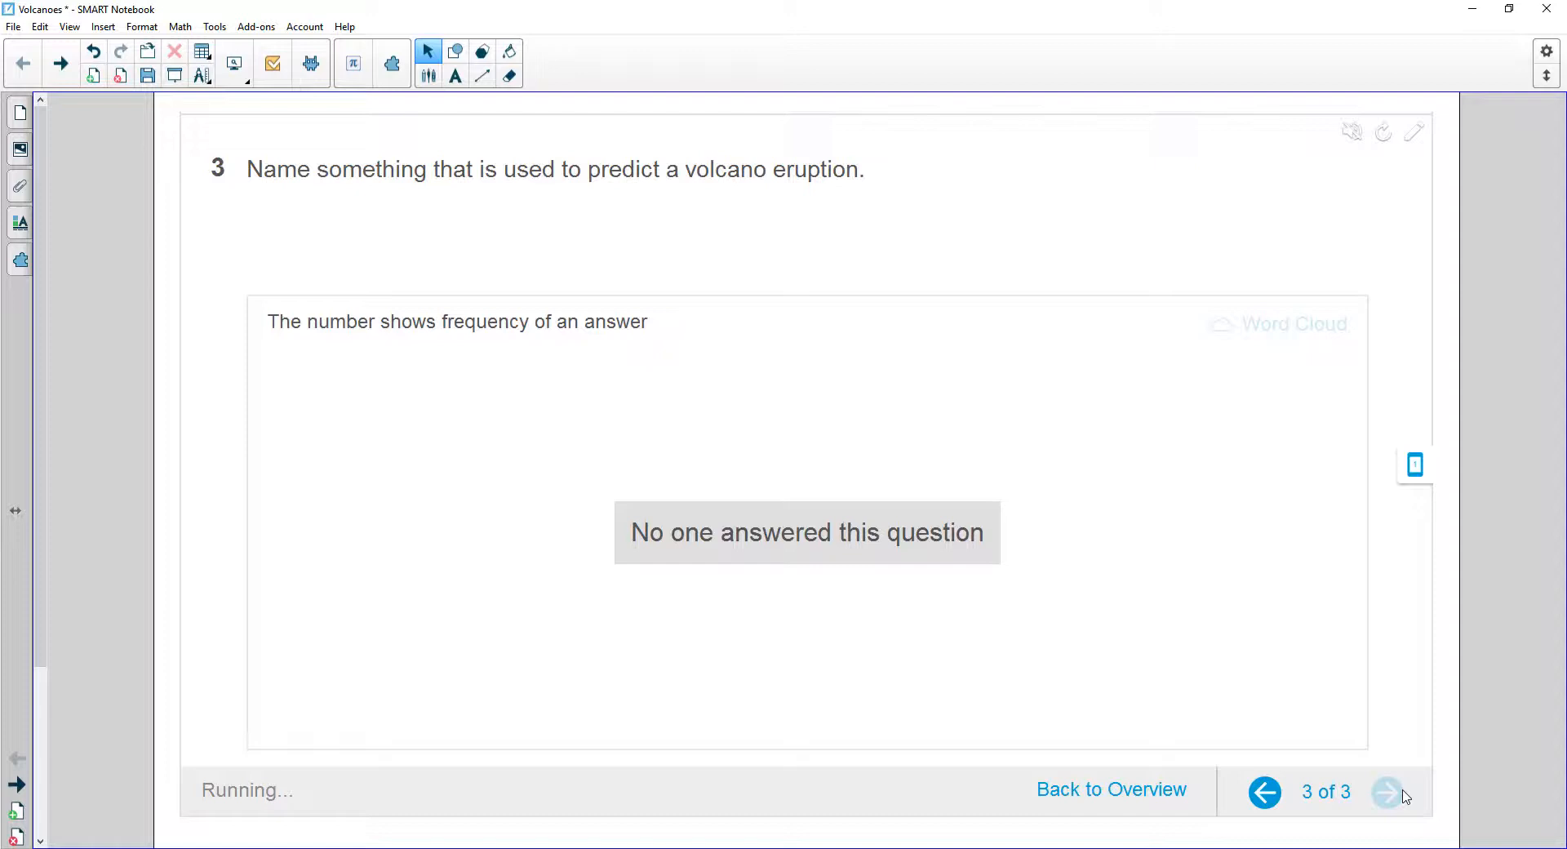
mouse_move(1046, 599)
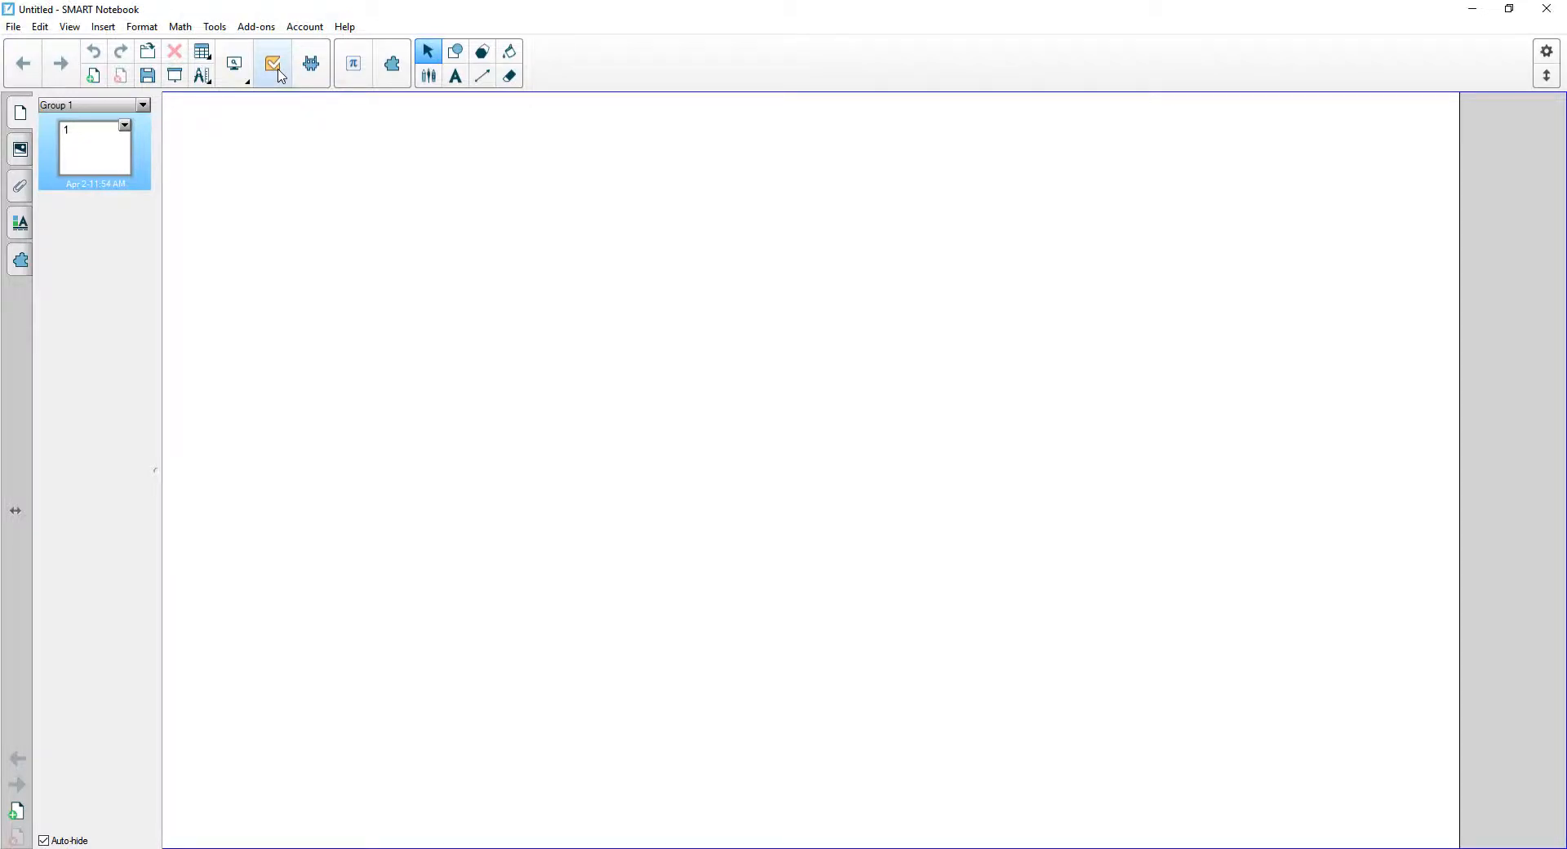
Step: Create a new SMART Response 2 assessment and pick the first question's type from Select Type
left_click(273, 64)
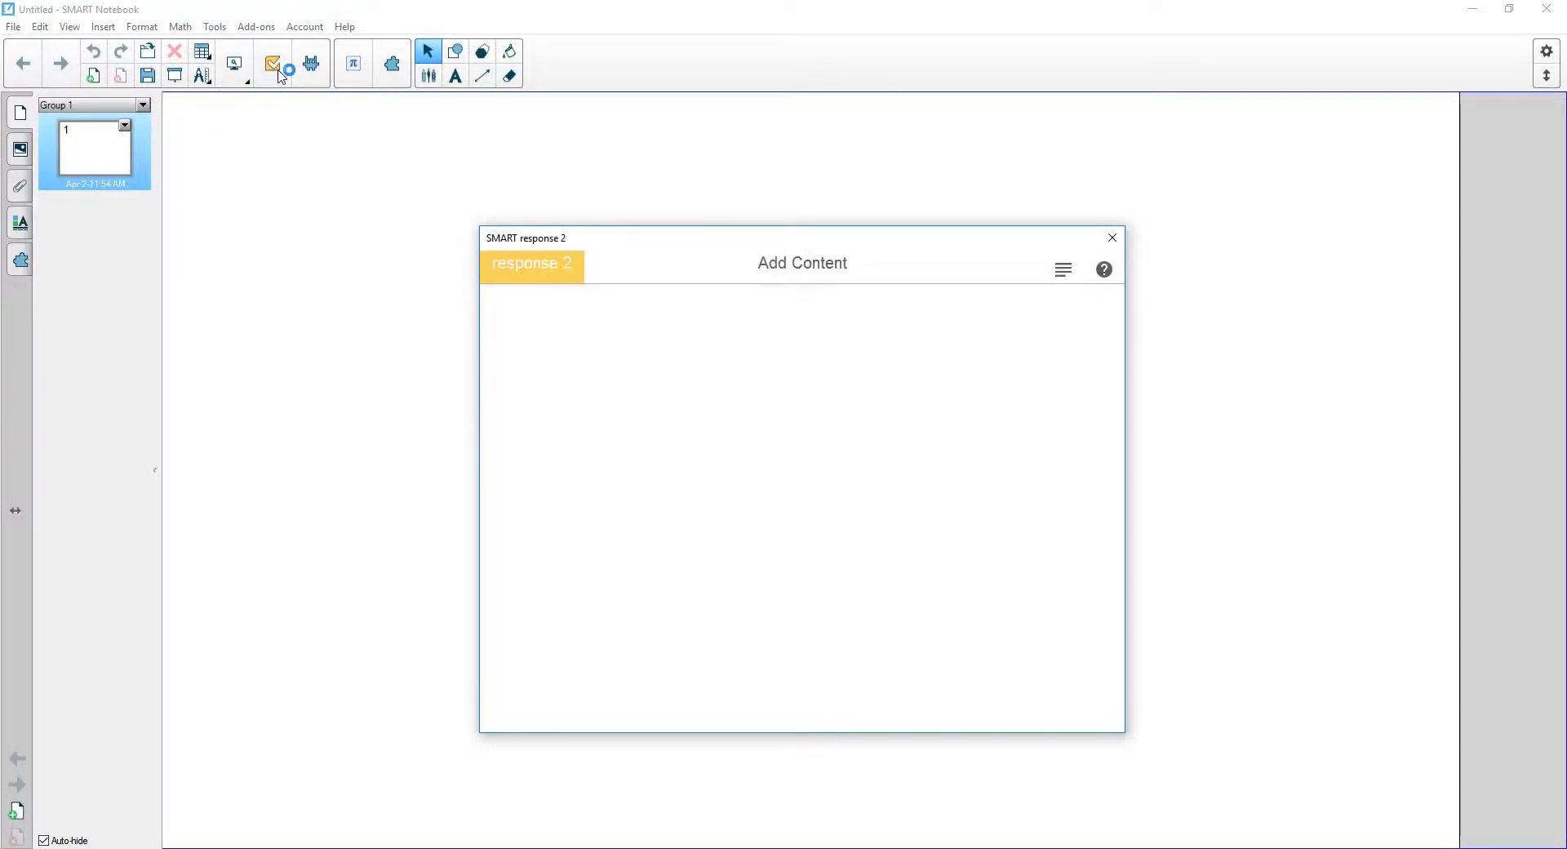
left_click(272, 63)
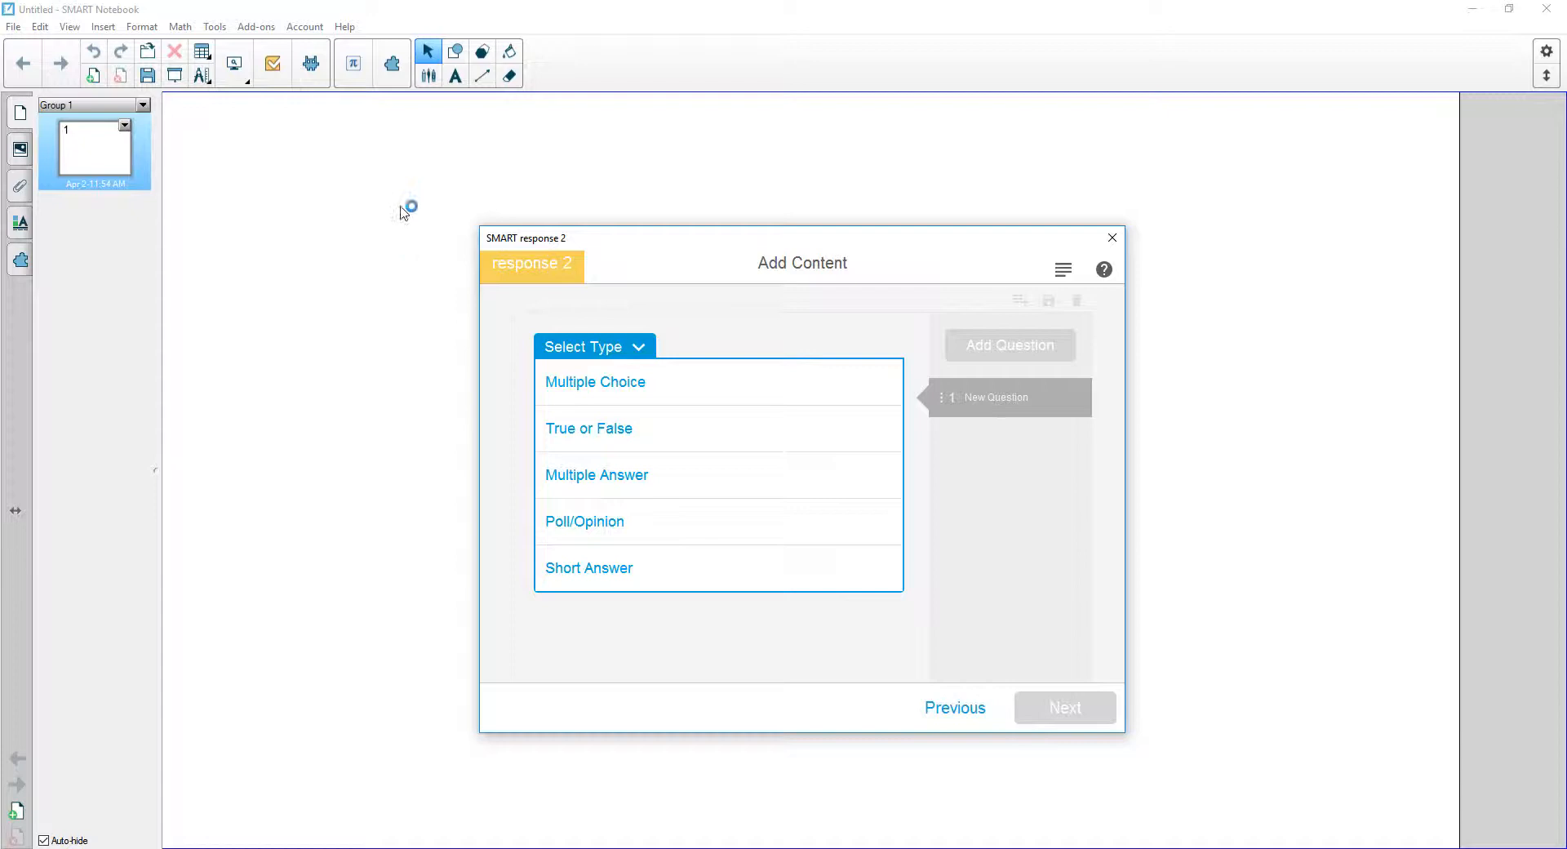
mouse_move(585, 521)
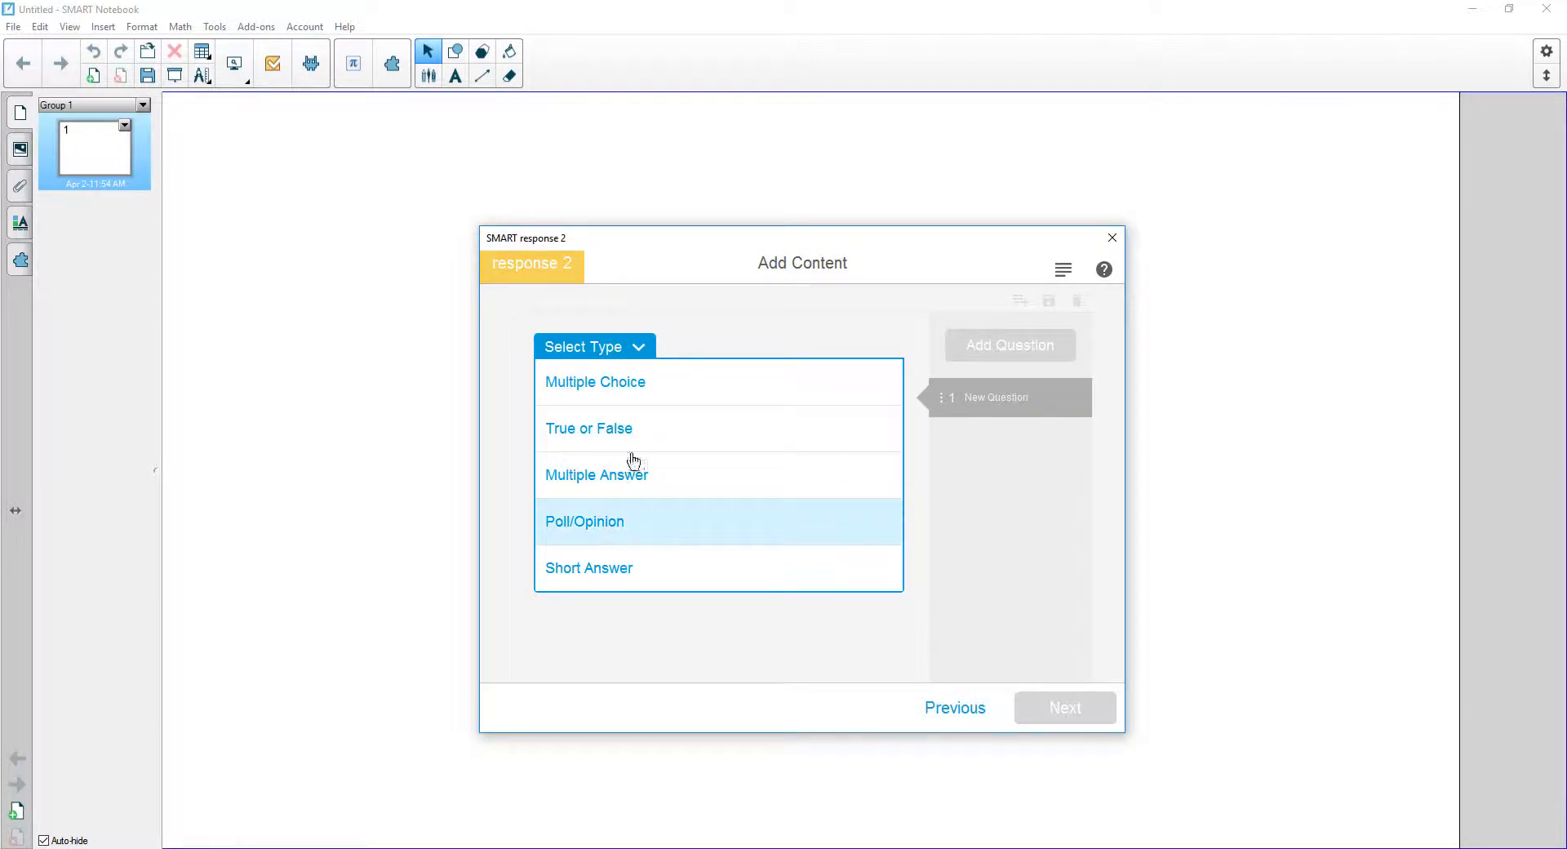
left_click(594, 381)
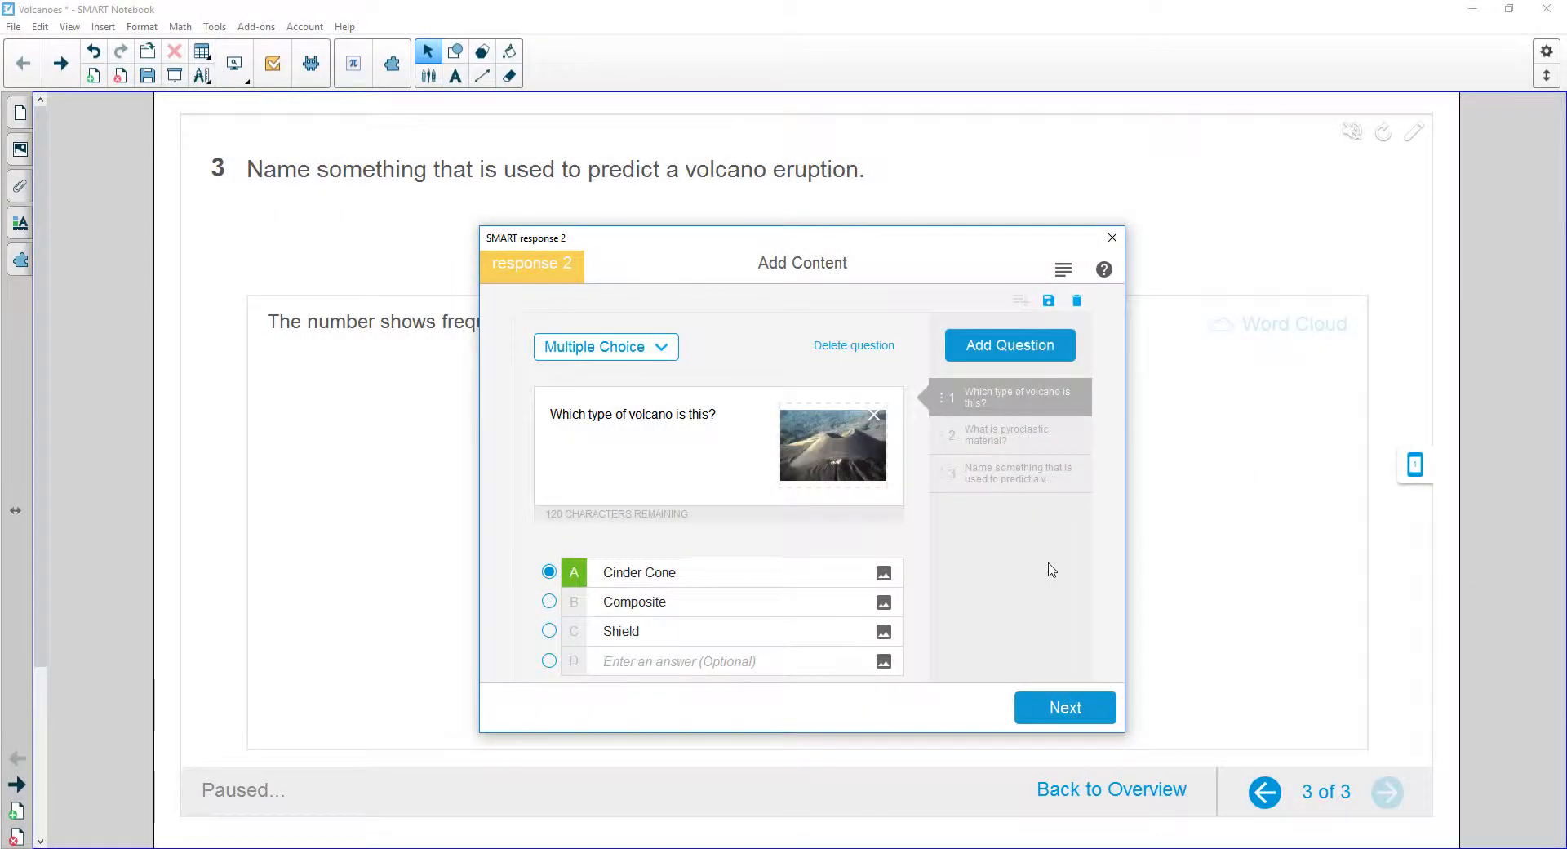
Step: Review questions 2 and 3, ending on the short-answer item about predicting eruptions
left_click(645, 571)
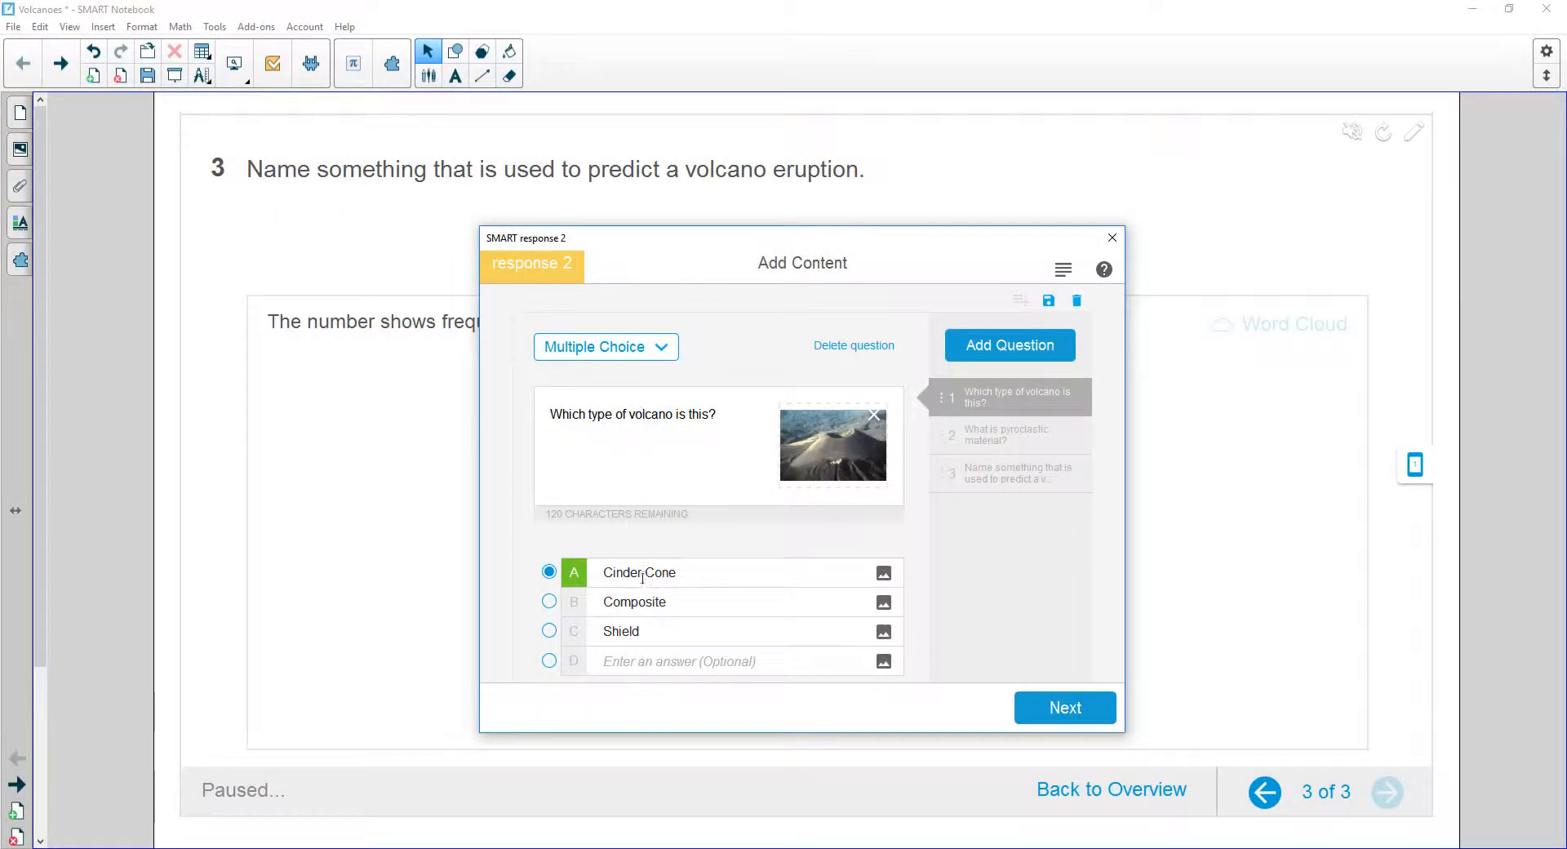
mouse_move(702, 530)
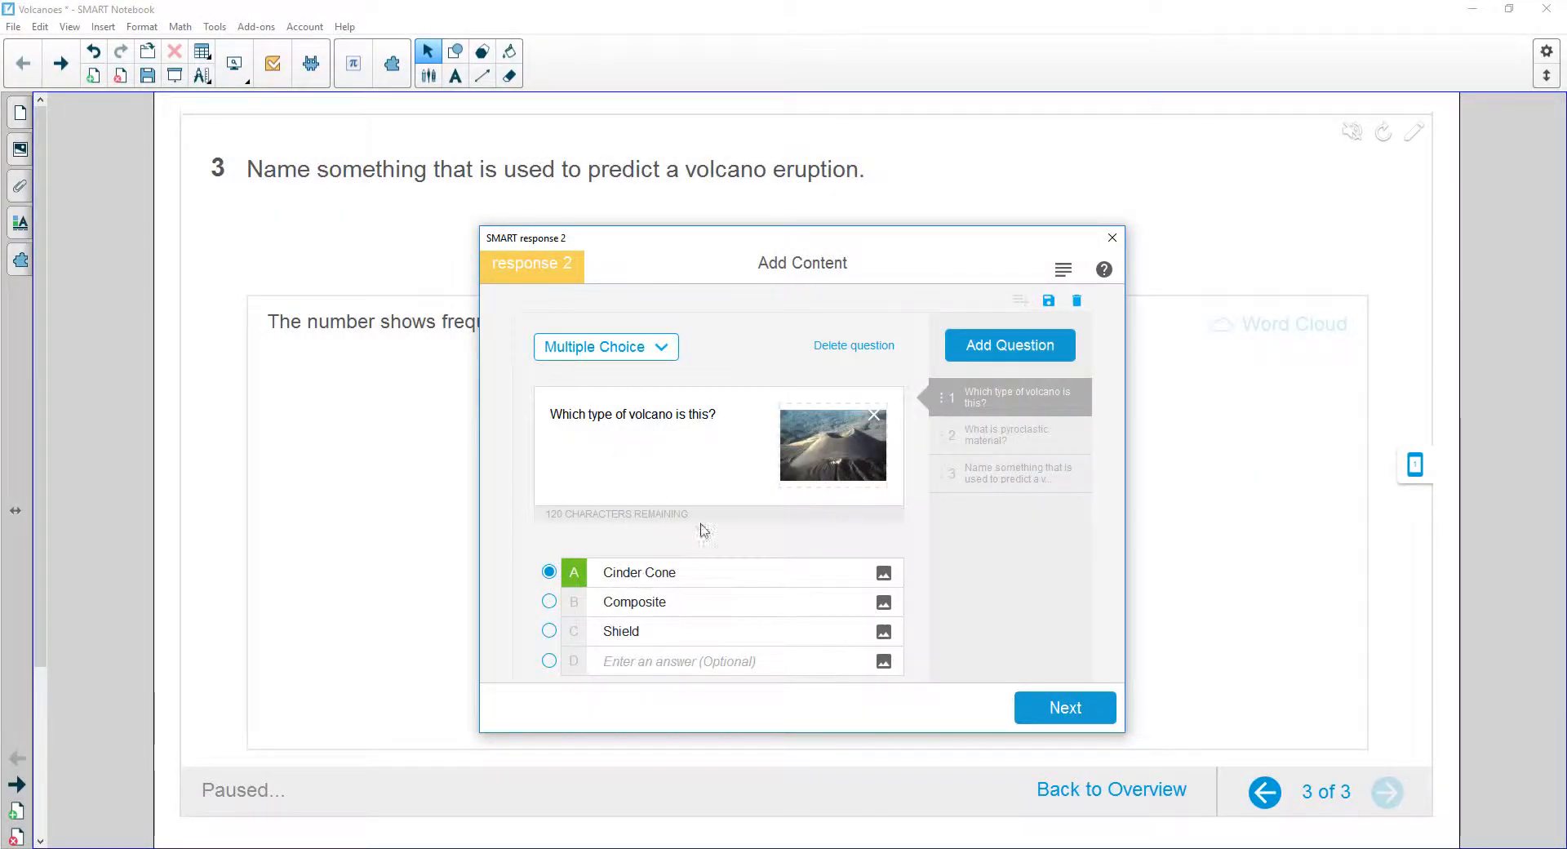
mouse_move(832, 443)
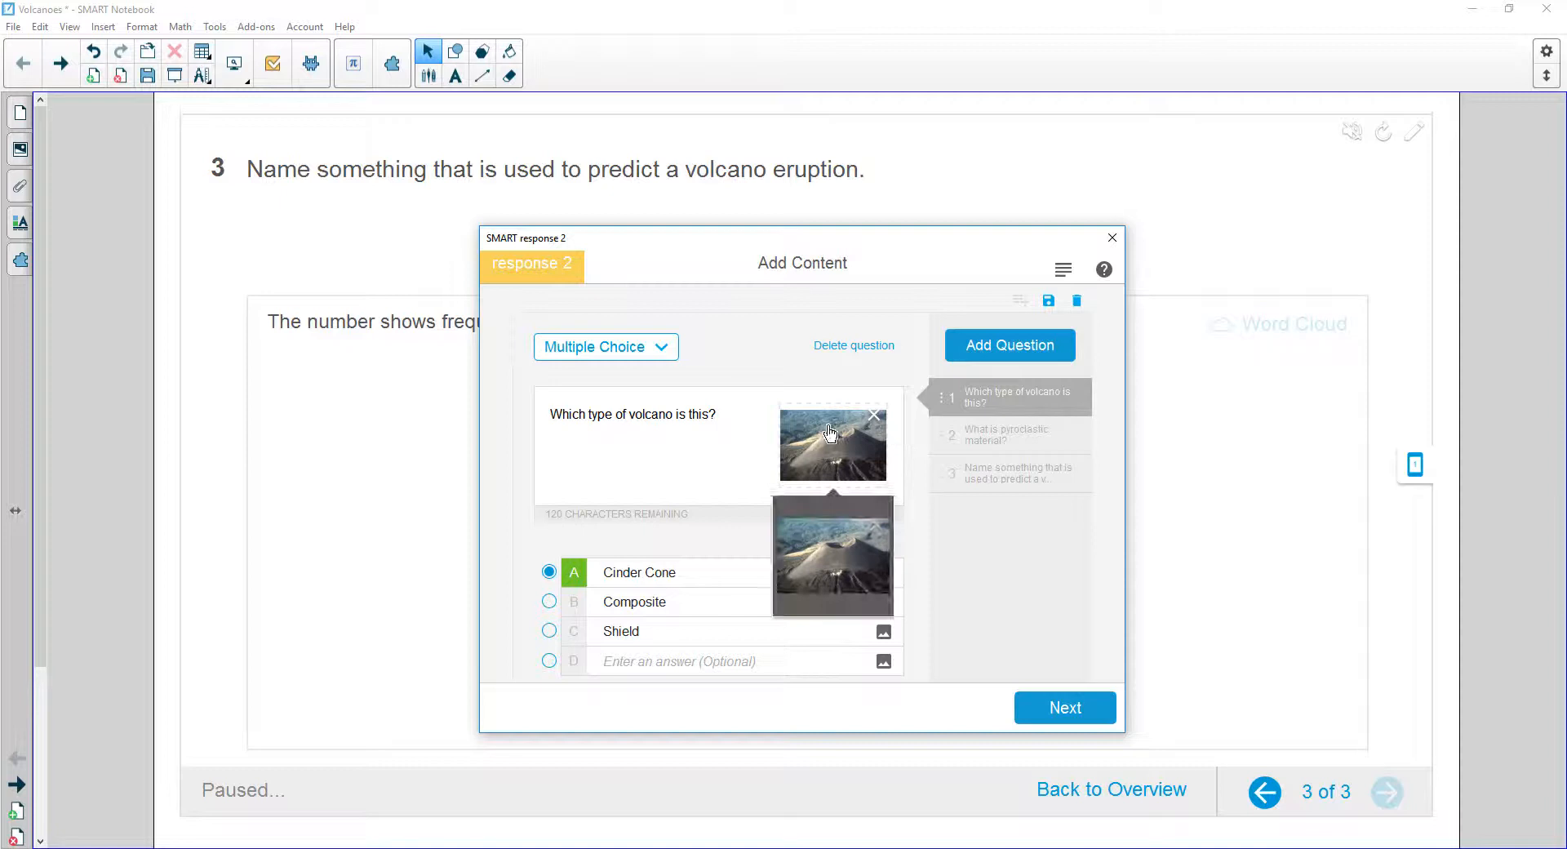
mouse_move(853, 432)
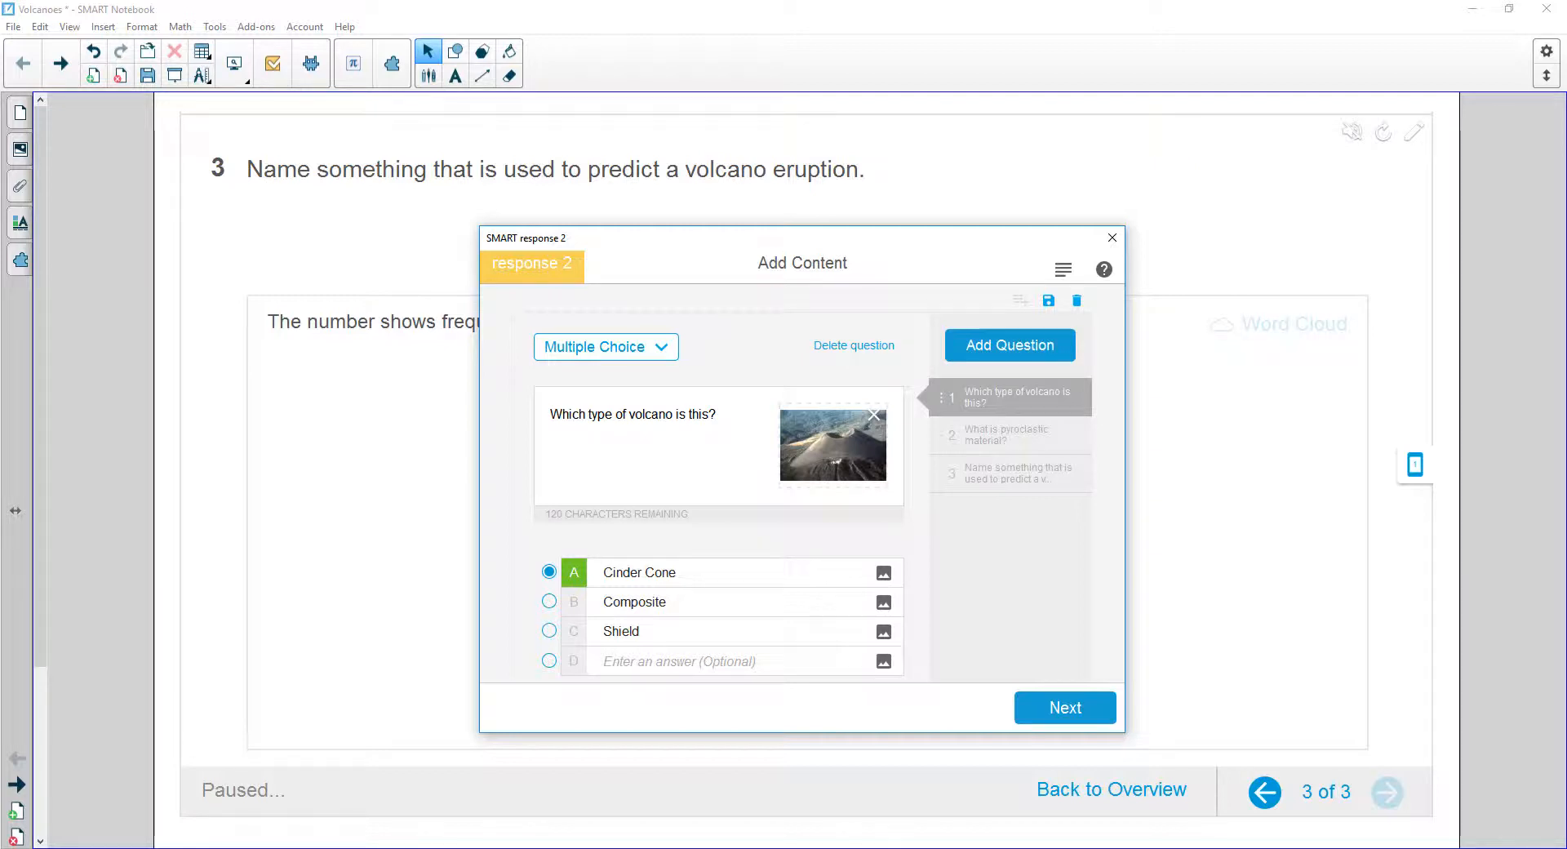
mouse_move(908, 517)
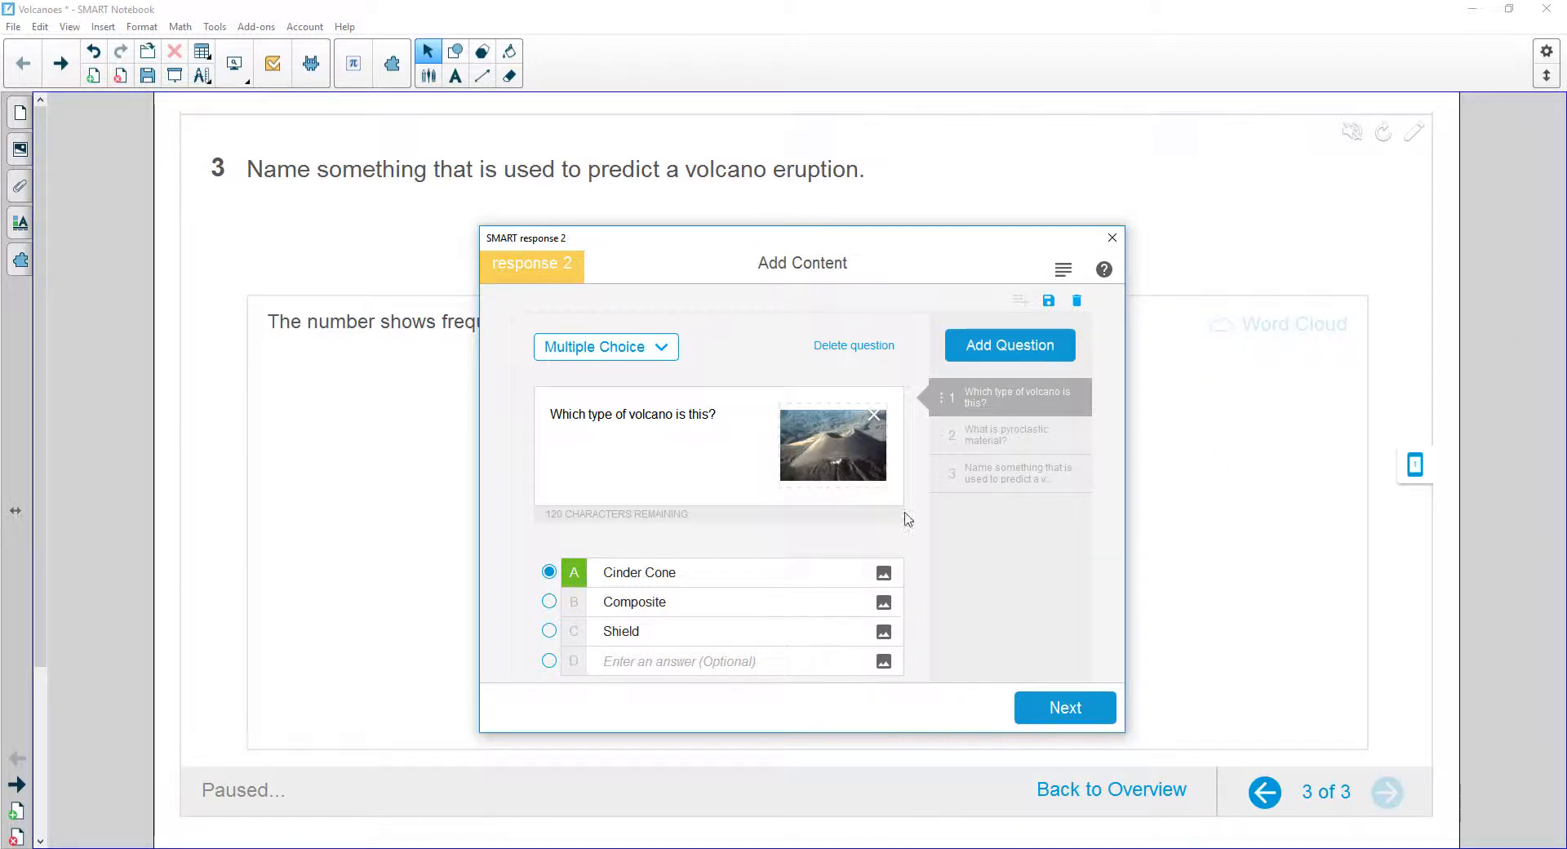
left_click(1064, 707)
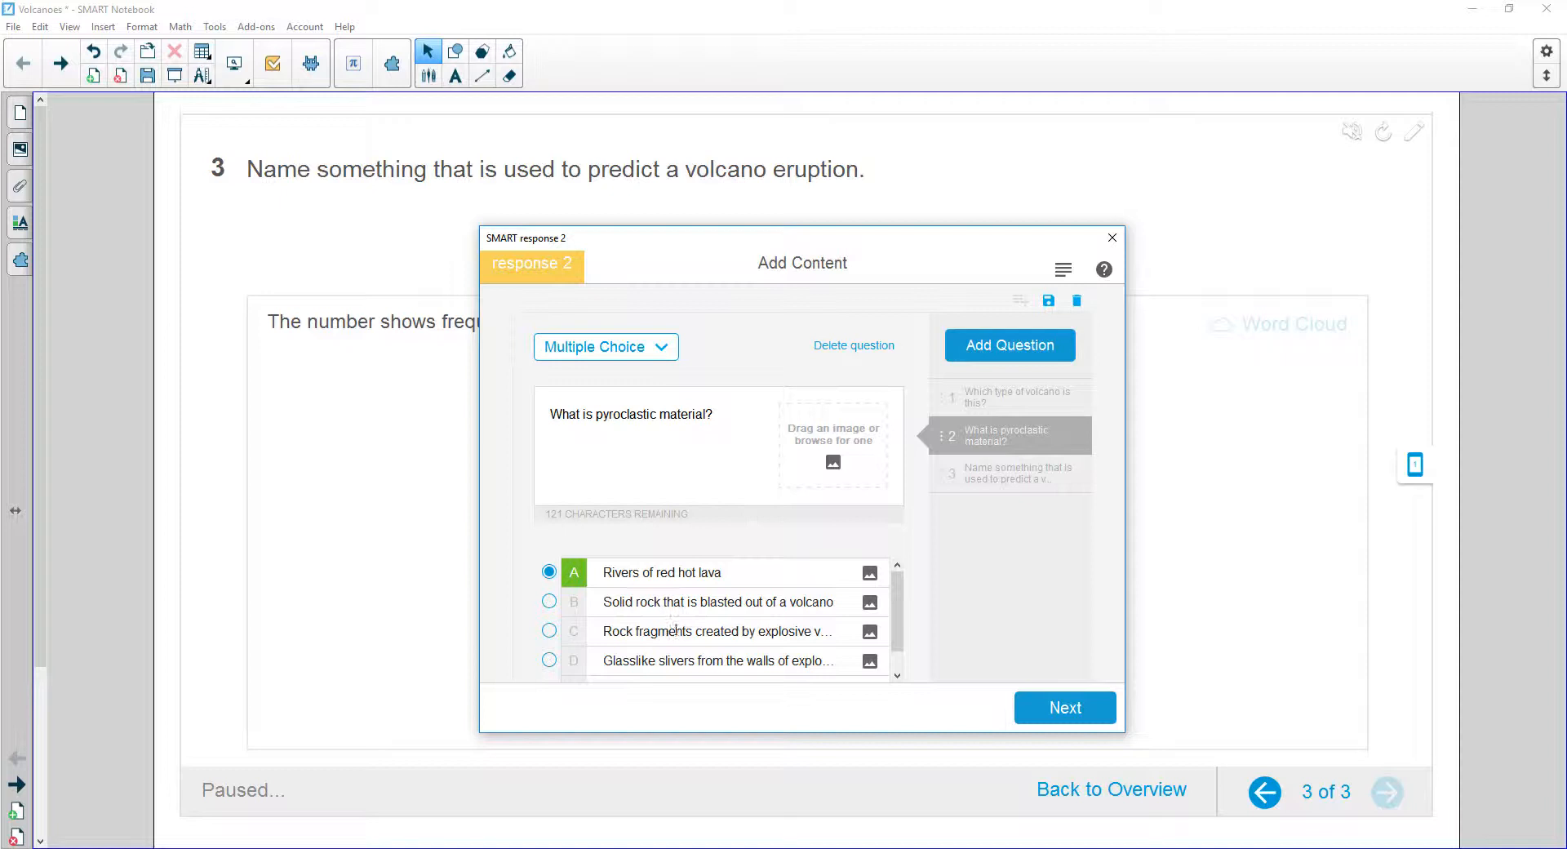
left_click(1008, 473)
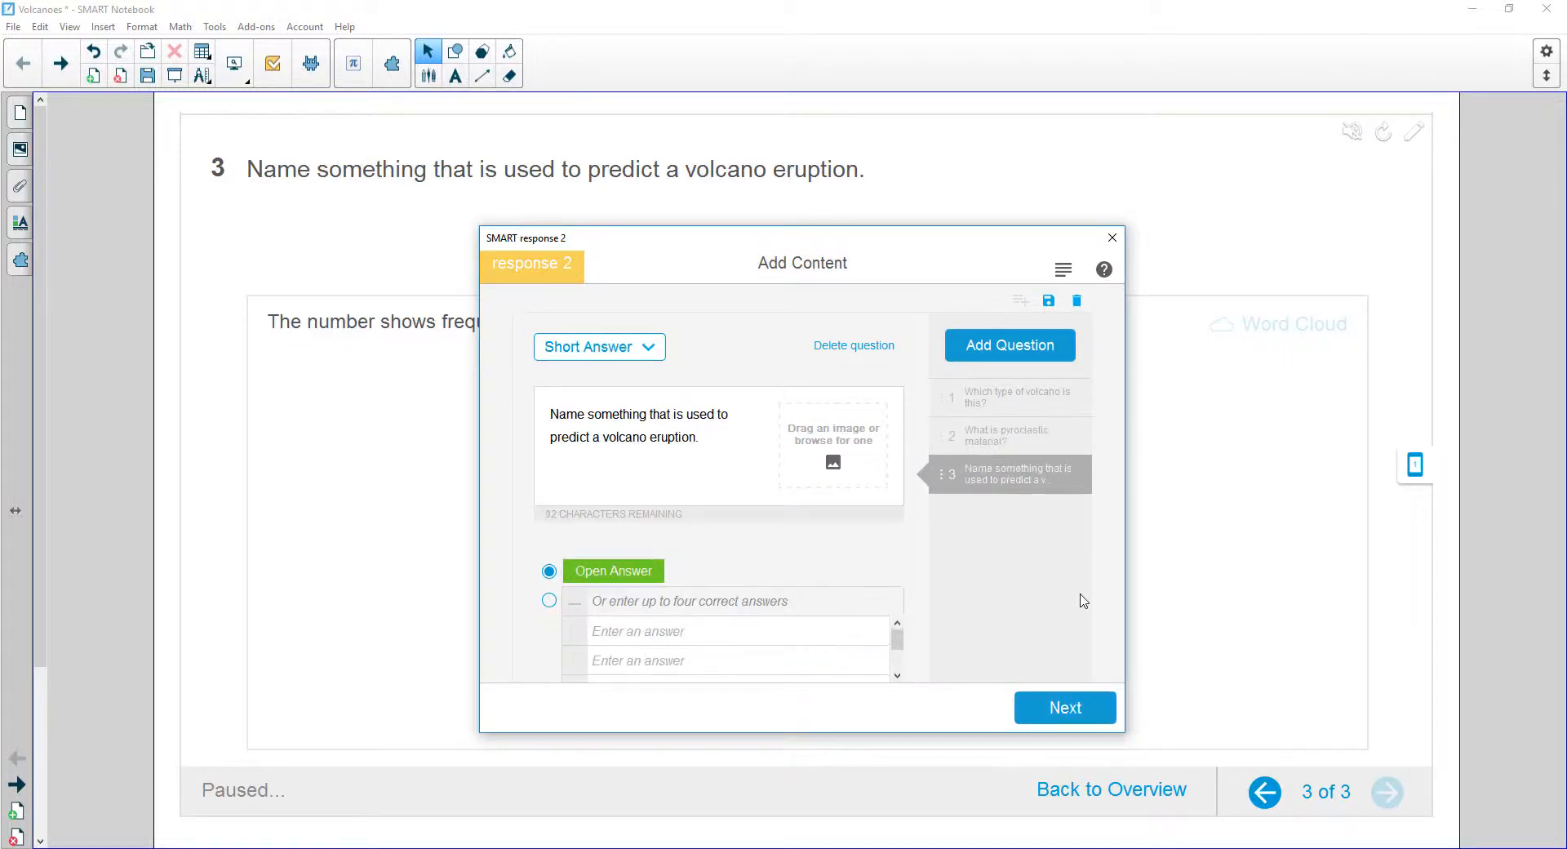
mouse_move(727, 513)
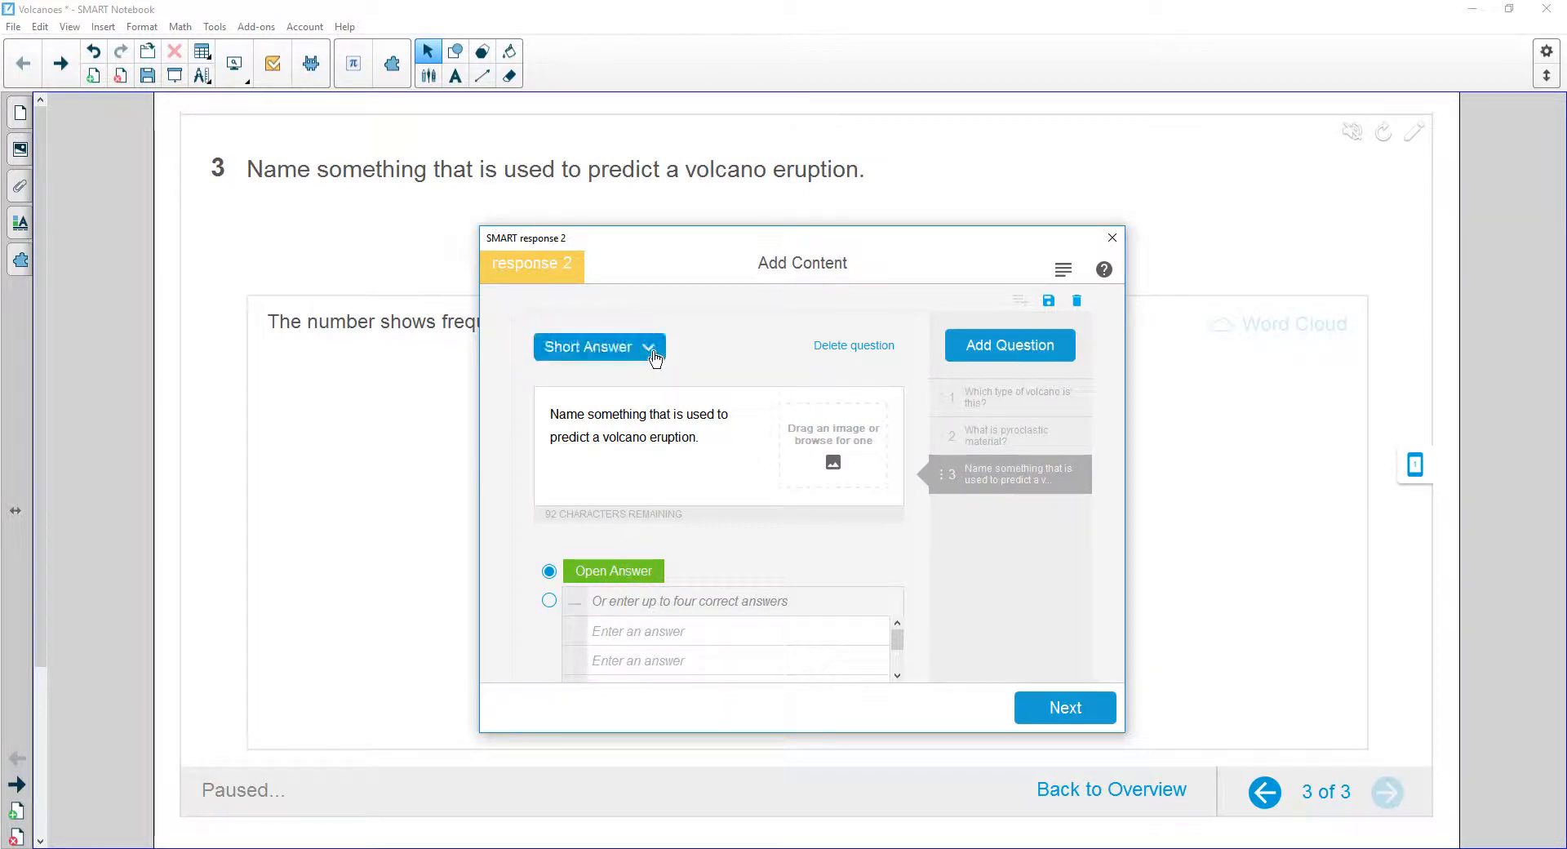
mouse_move(715, 332)
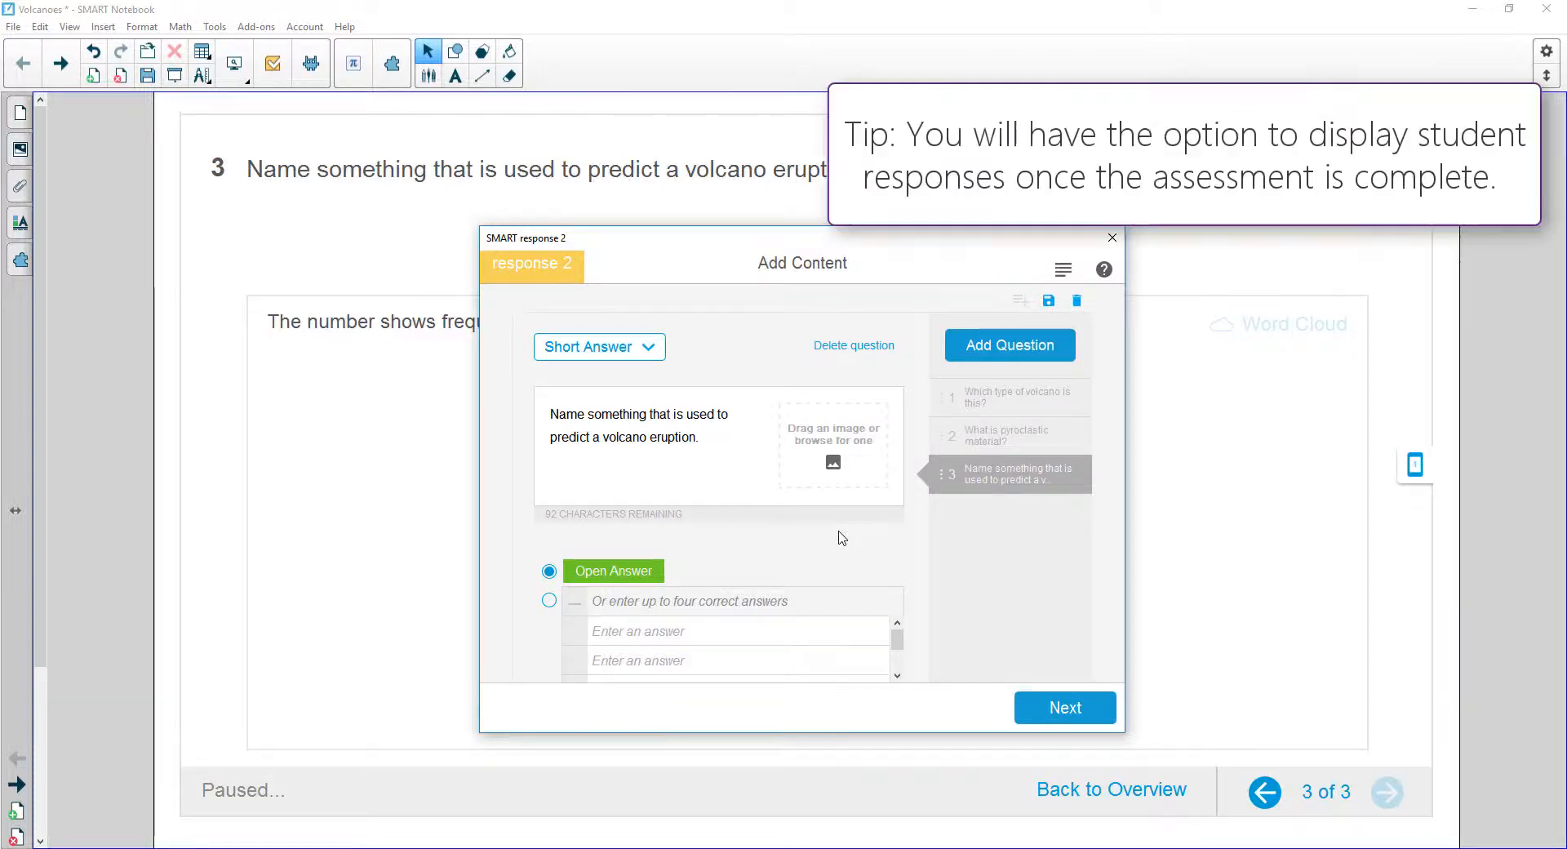
mouse_move(833, 459)
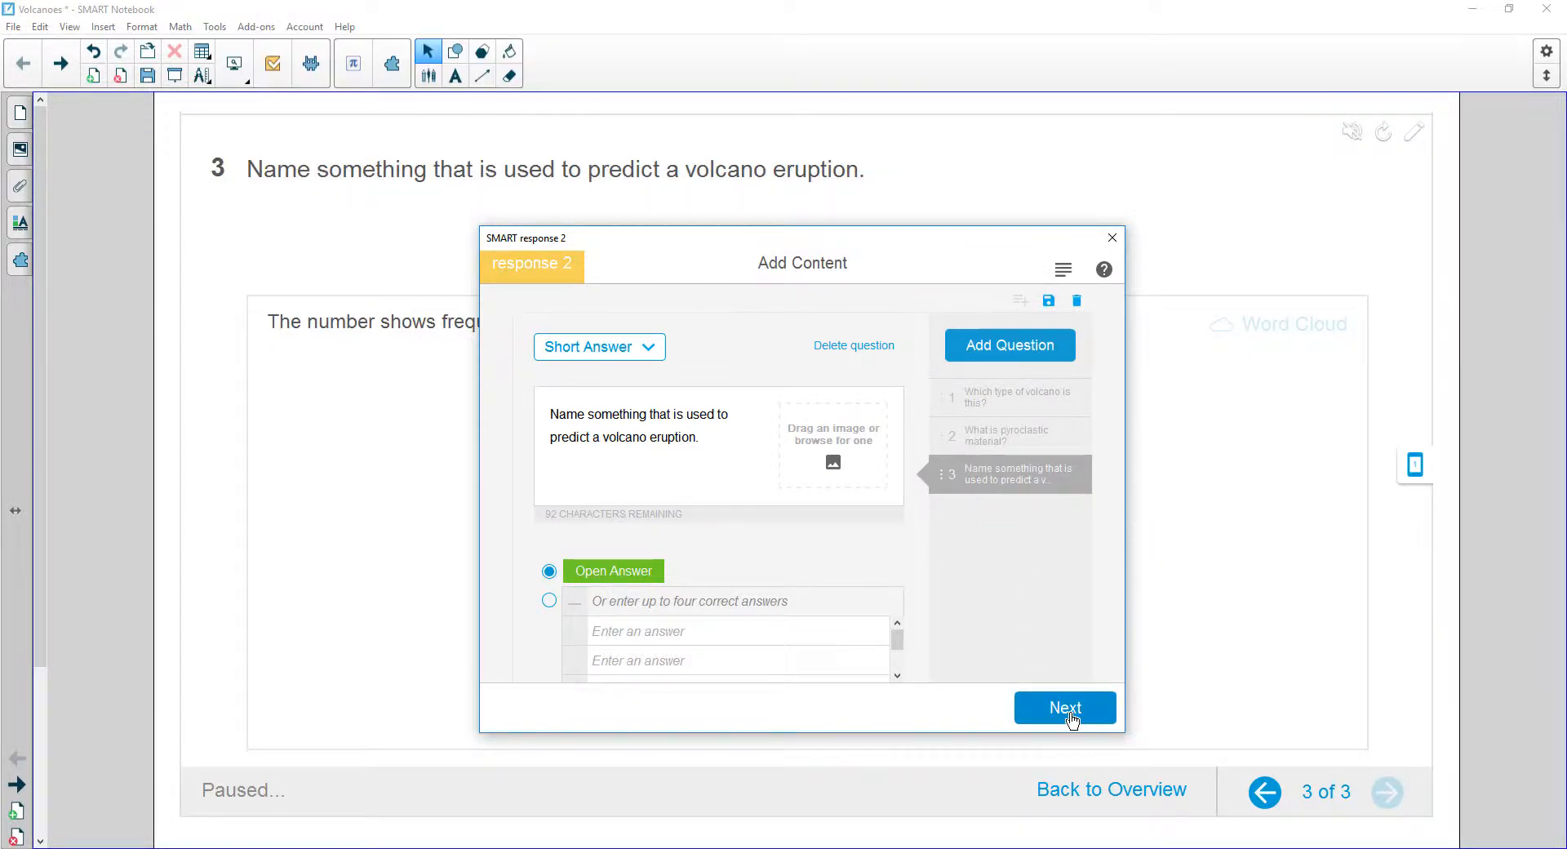
Step: Review the Volcanoes! title, questions and answers, then finish building the assessment
left_click(1062, 709)
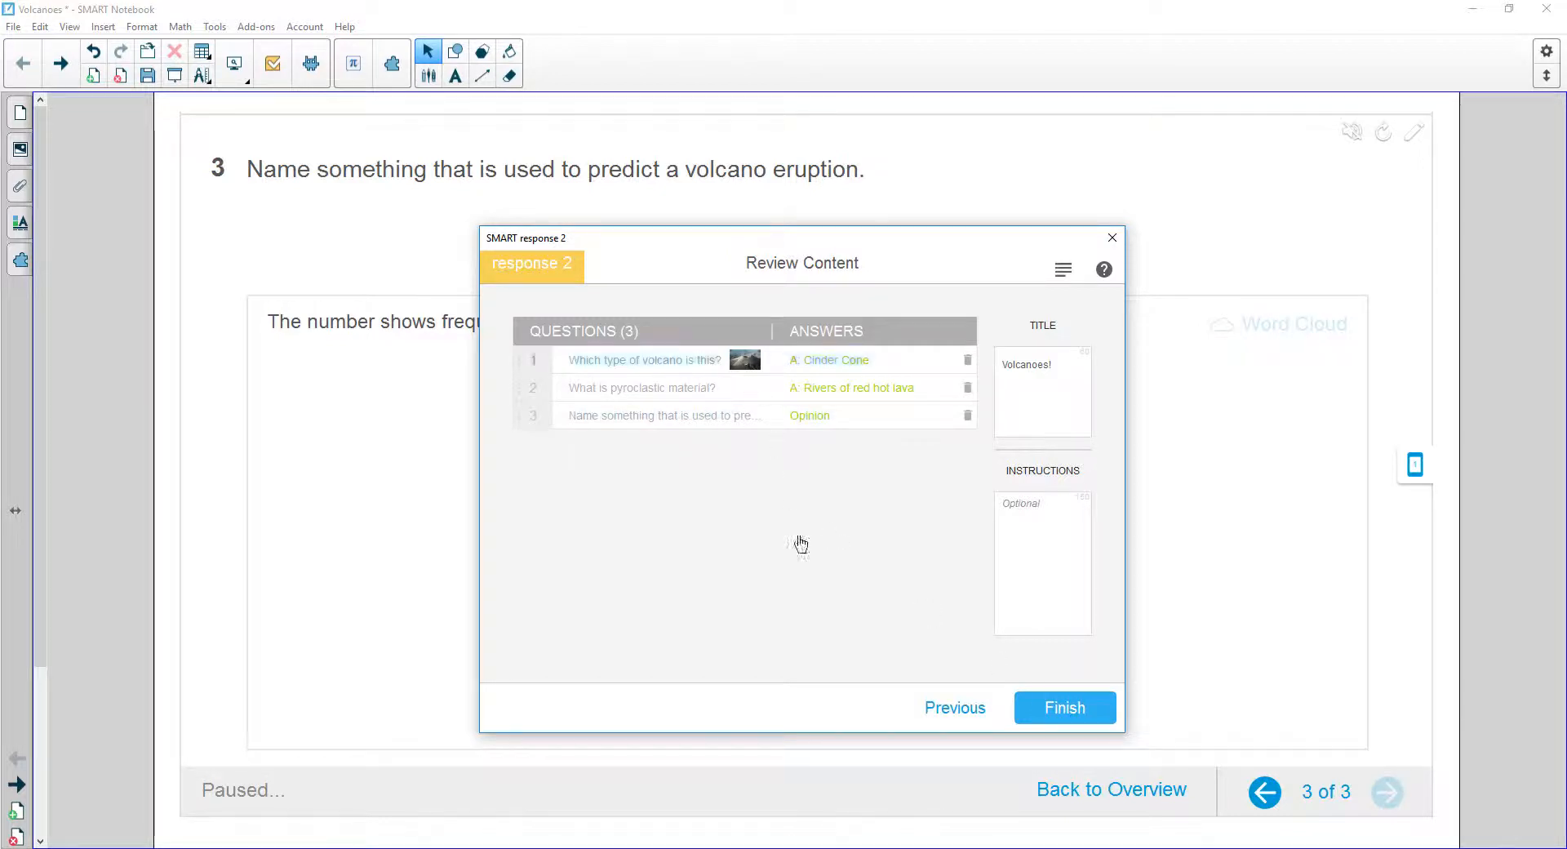
mouse_move(1030, 643)
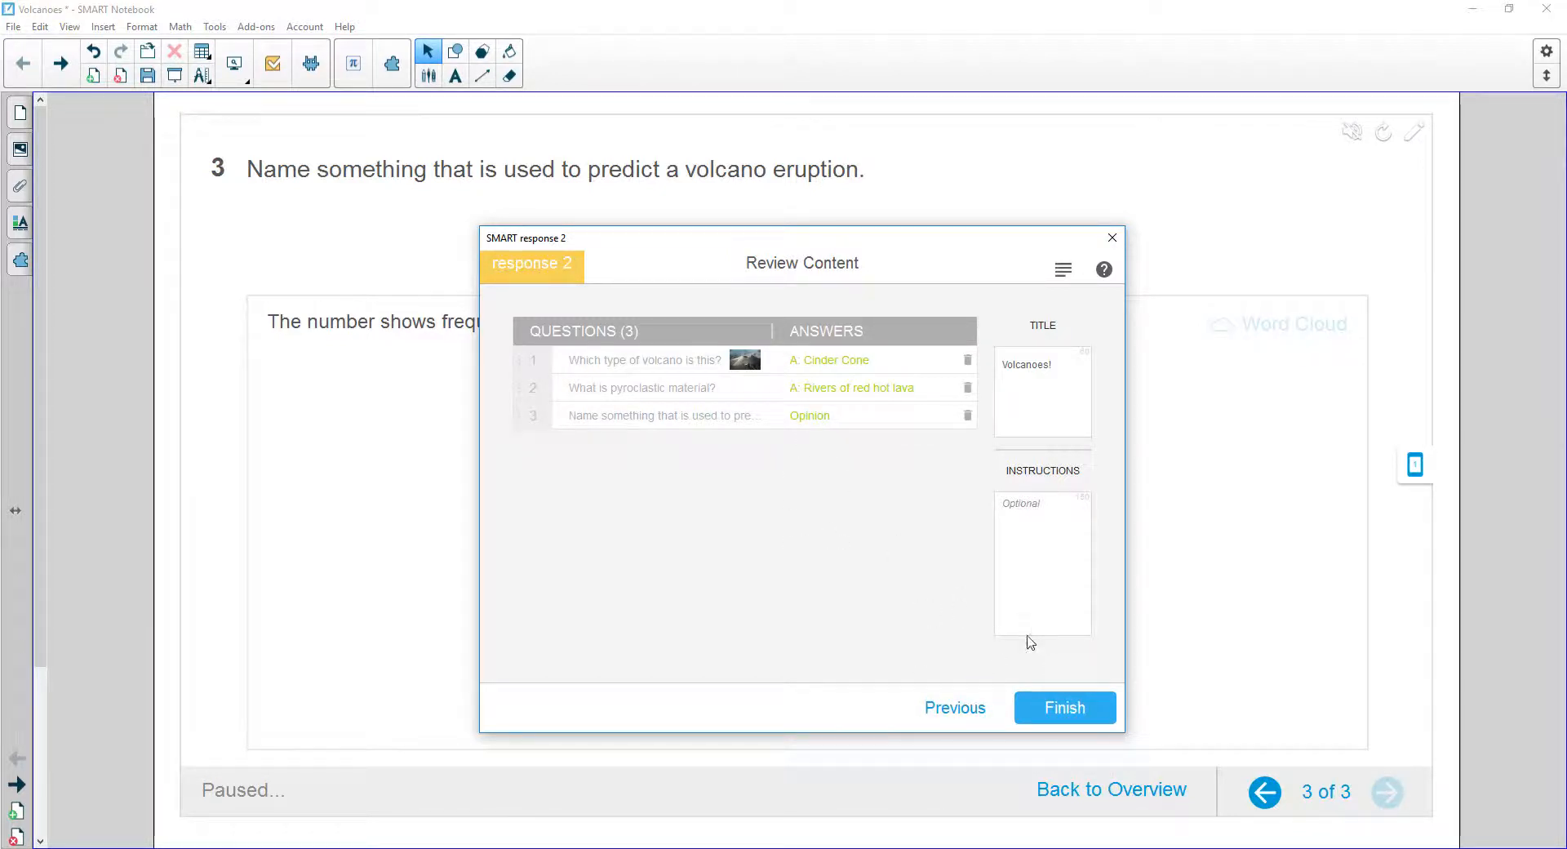
left_click(1063, 709)
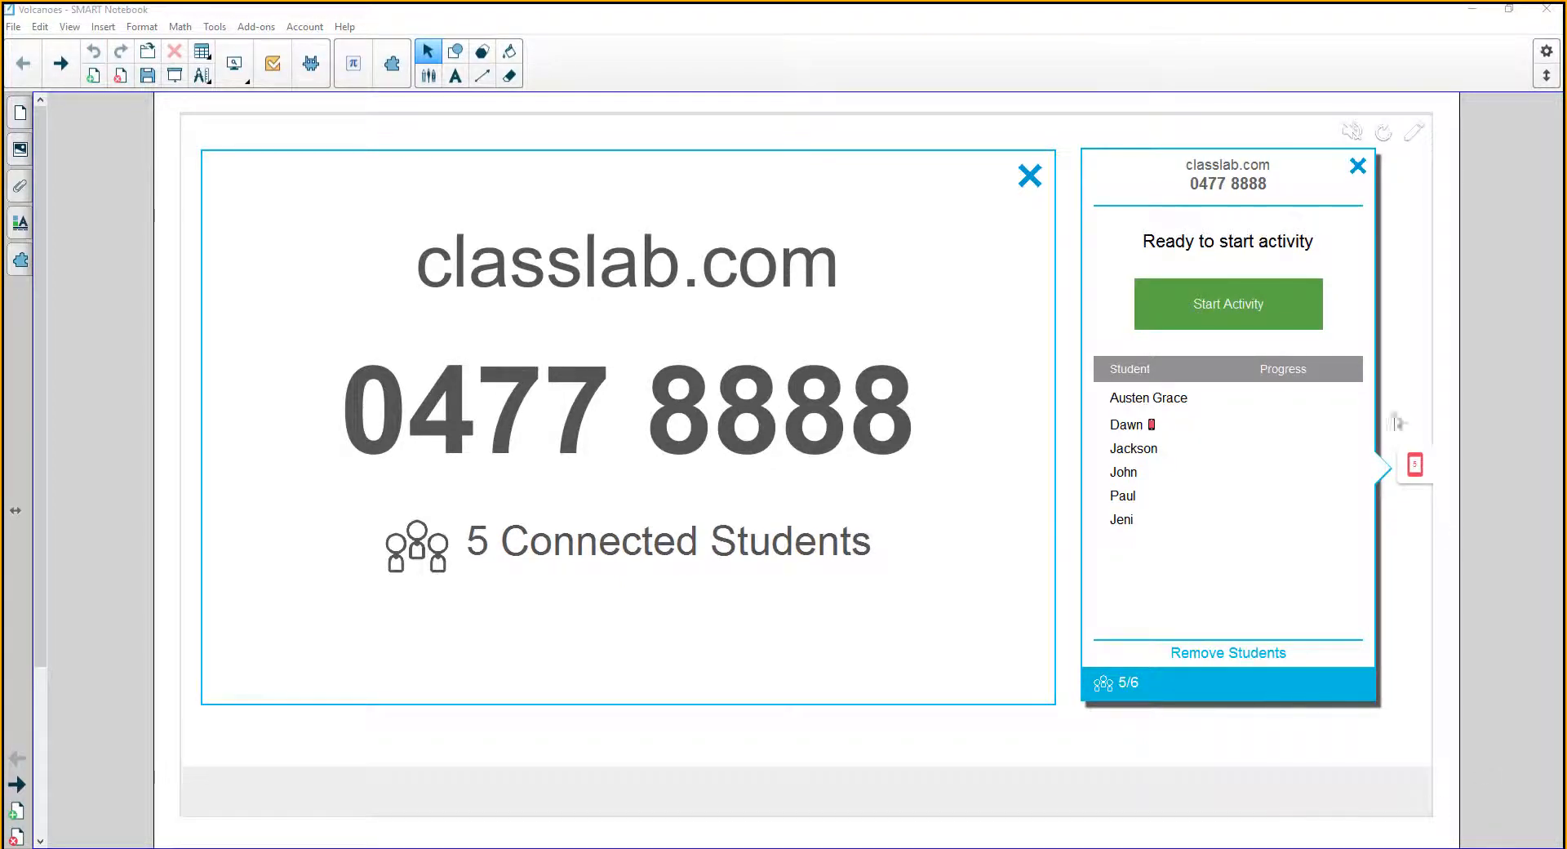
Step: Start the volcano activity for the students connected through classlab.com
left_click(1227, 303)
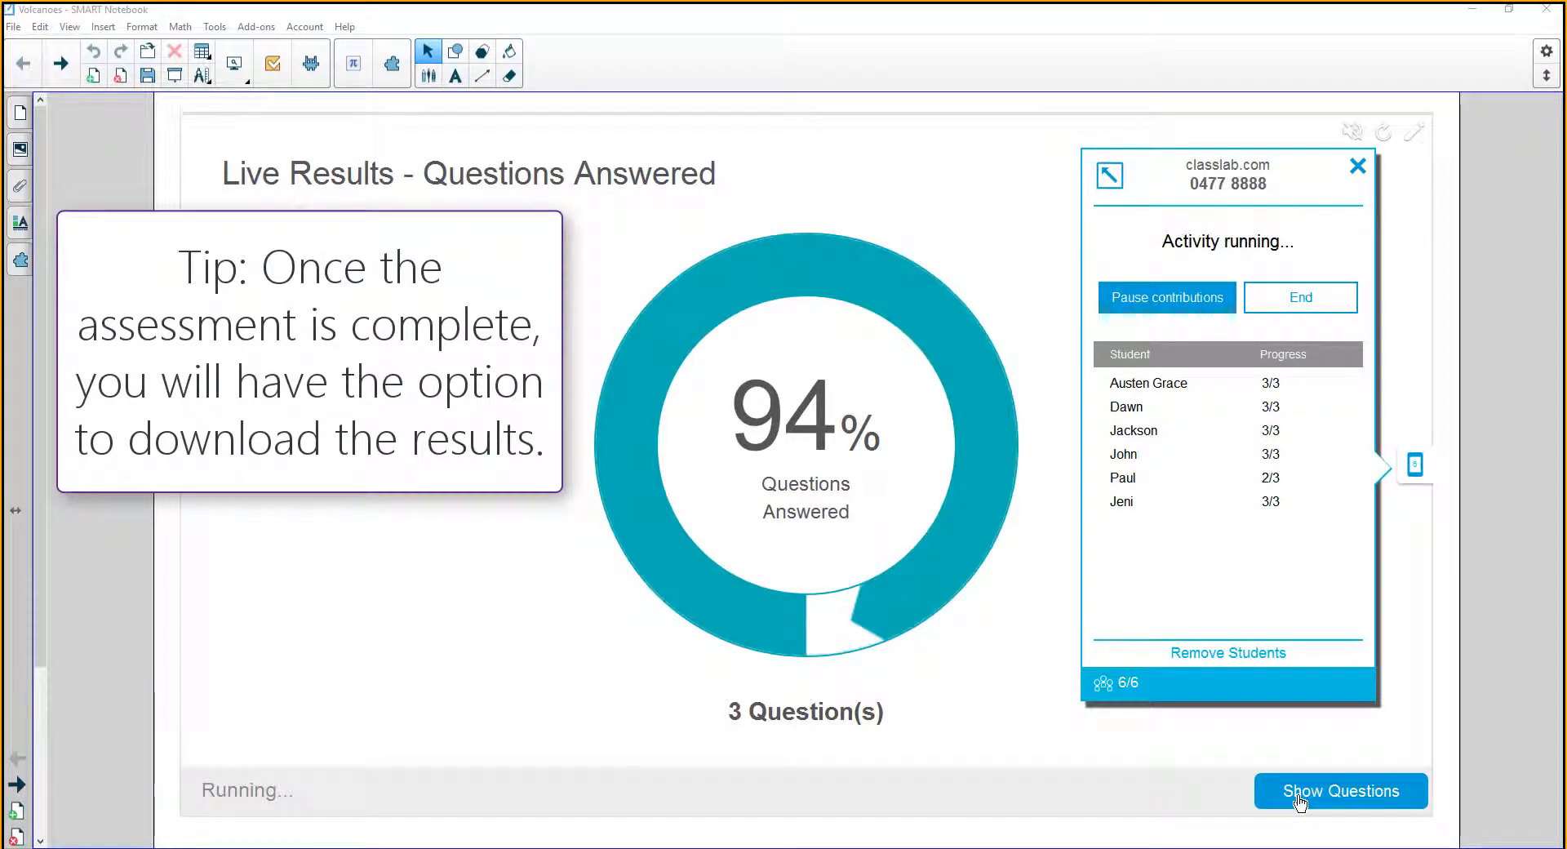
Step: Show question 1's live results: Cinder Cone 3, Composite 2, Shield 1
left_click(1340, 789)
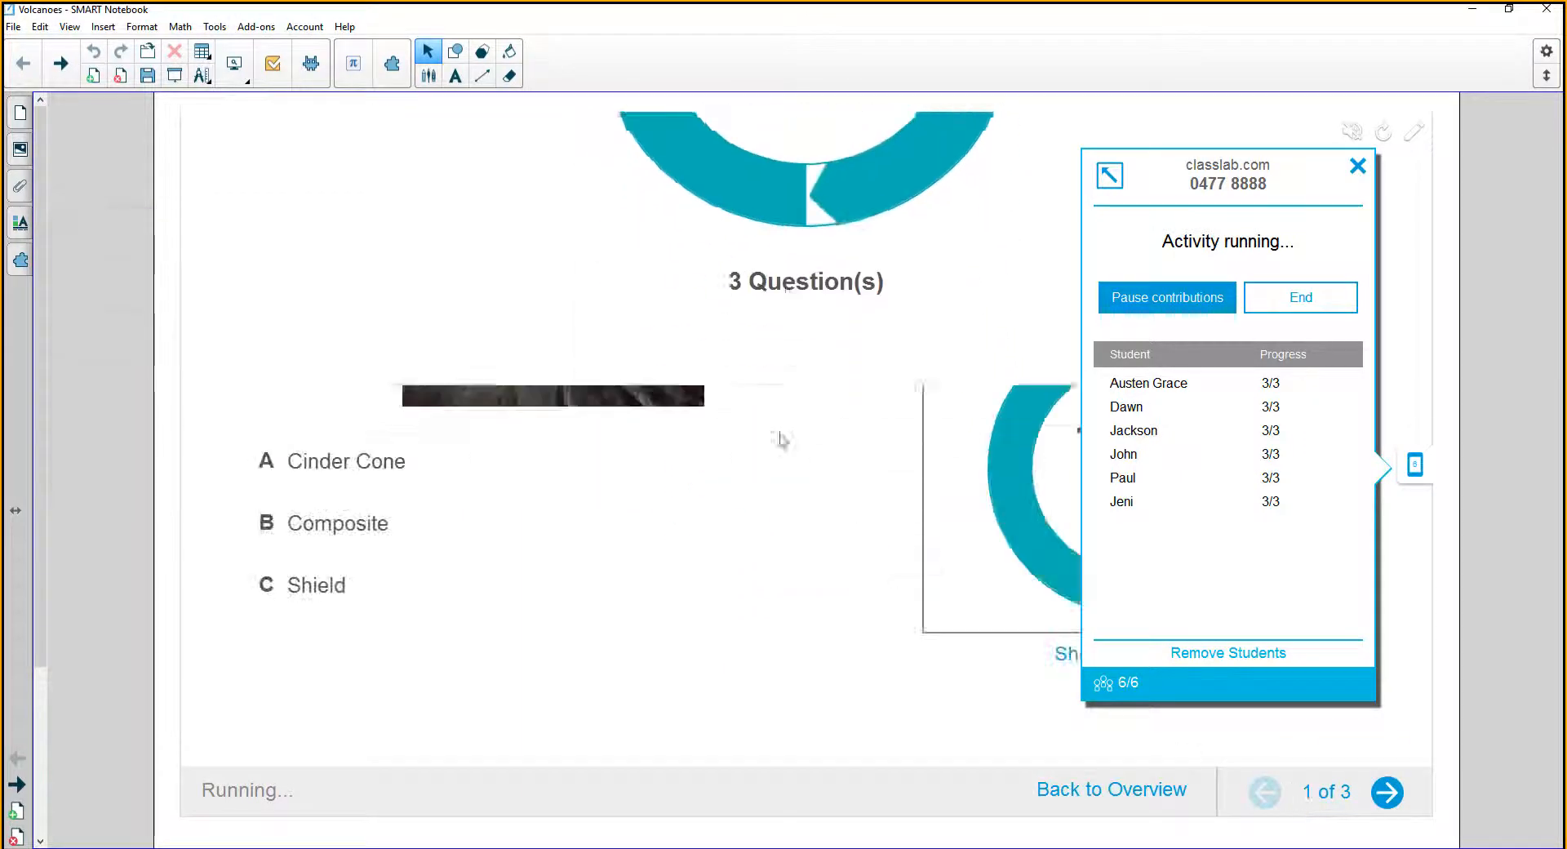
left_click(1357, 166)
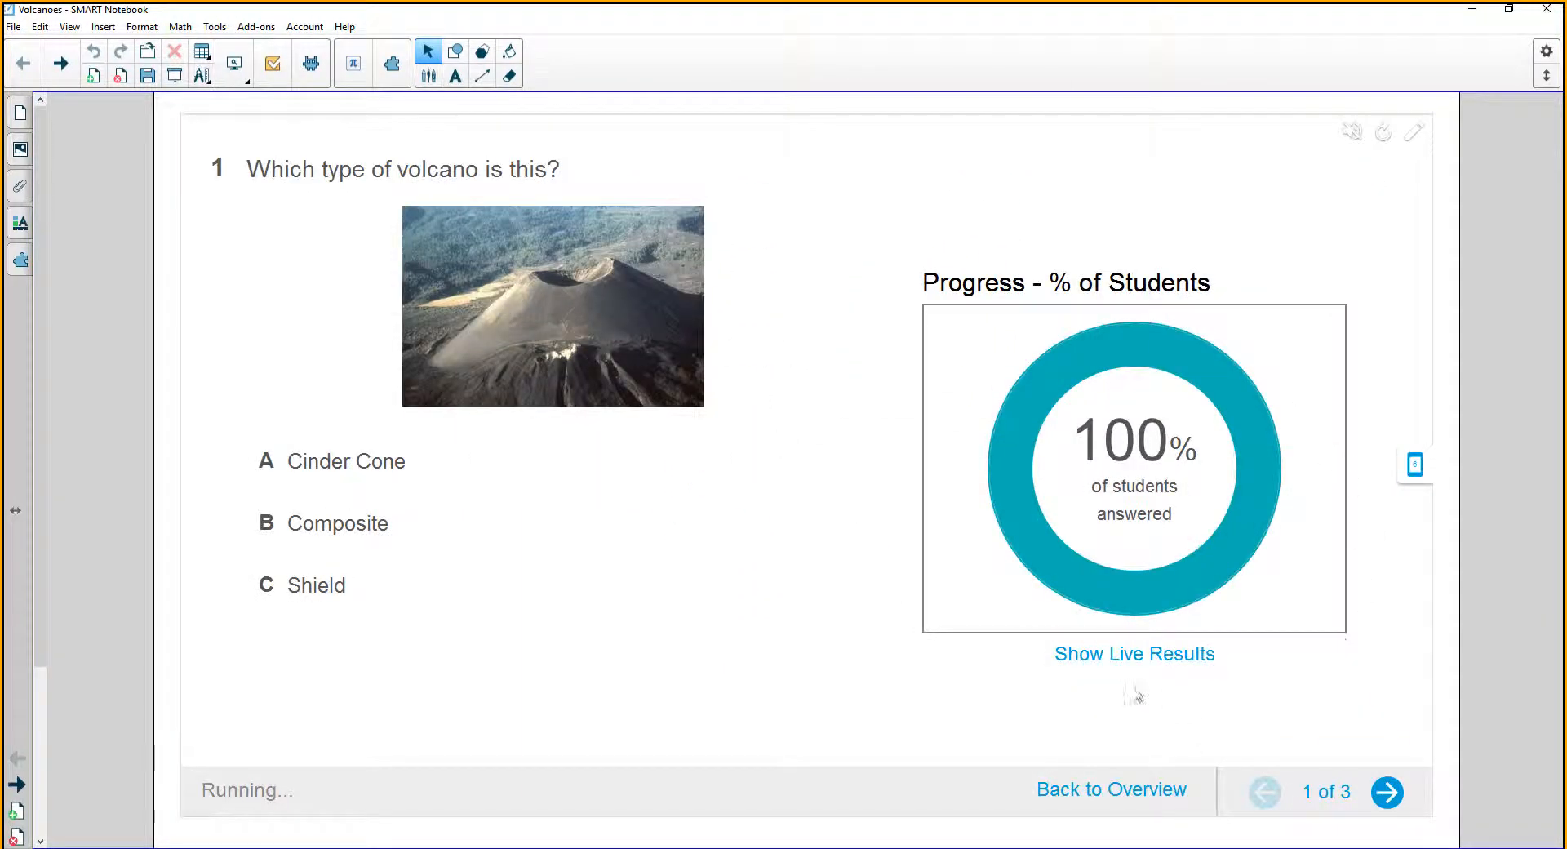
left_click(1133, 653)
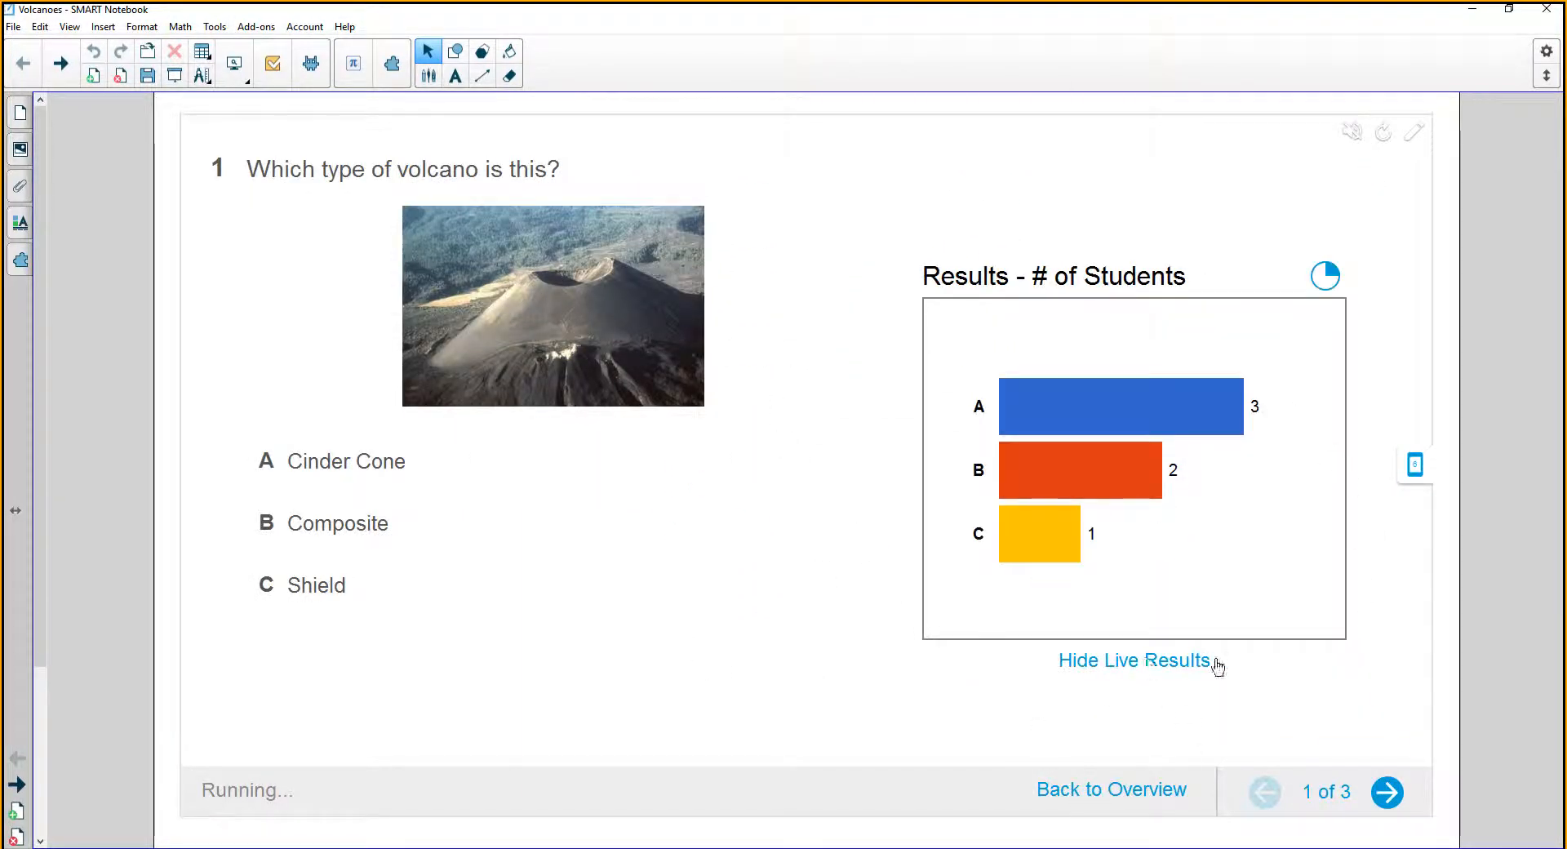